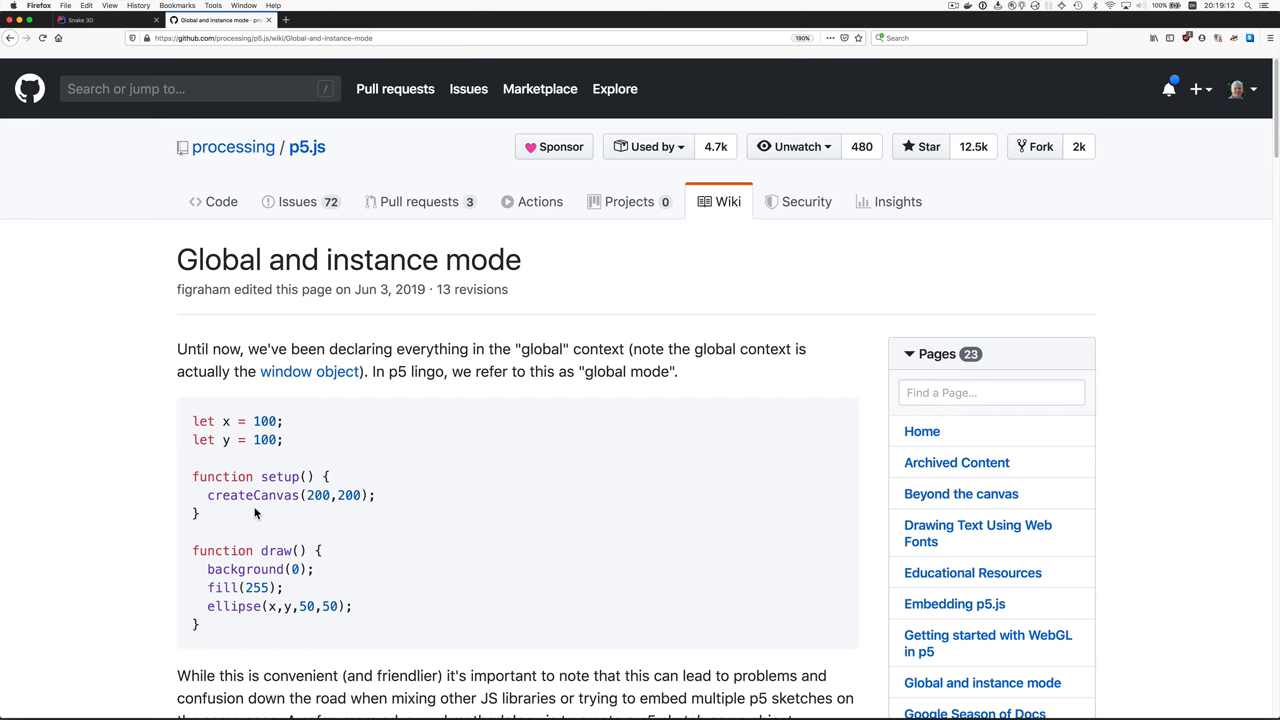
mouse_move(196, 420)
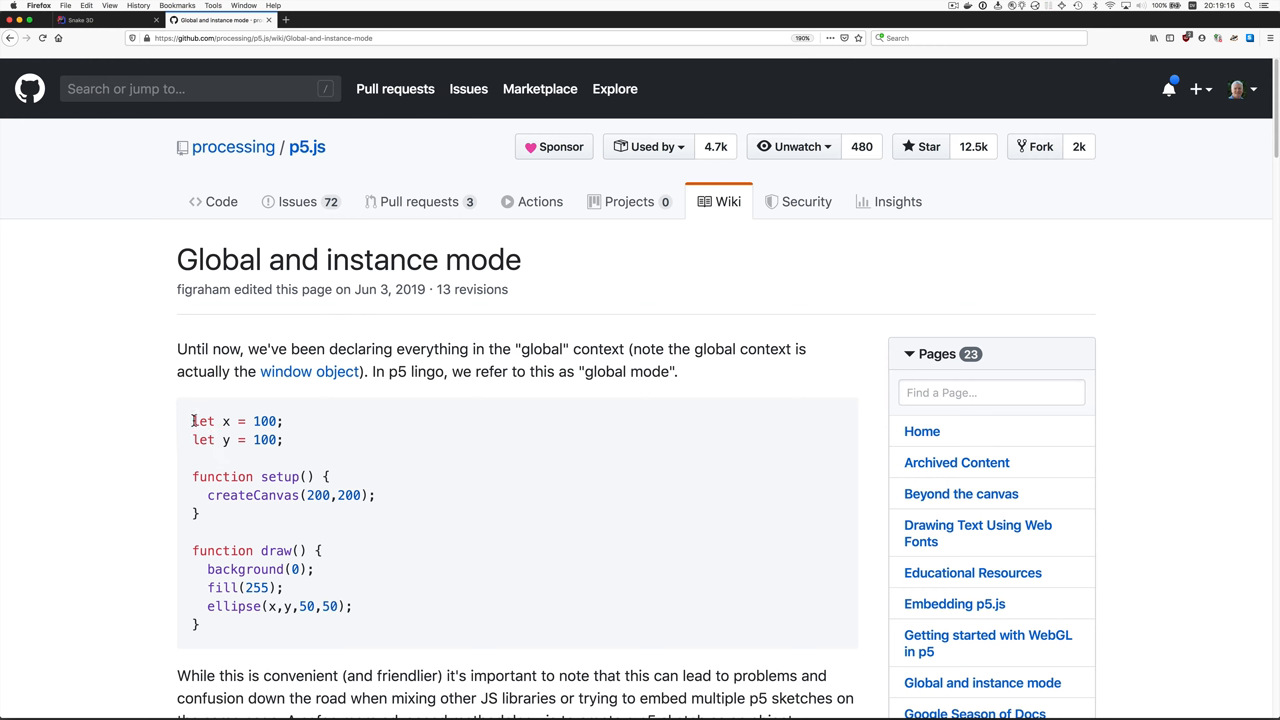
mouse_move(210, 568)
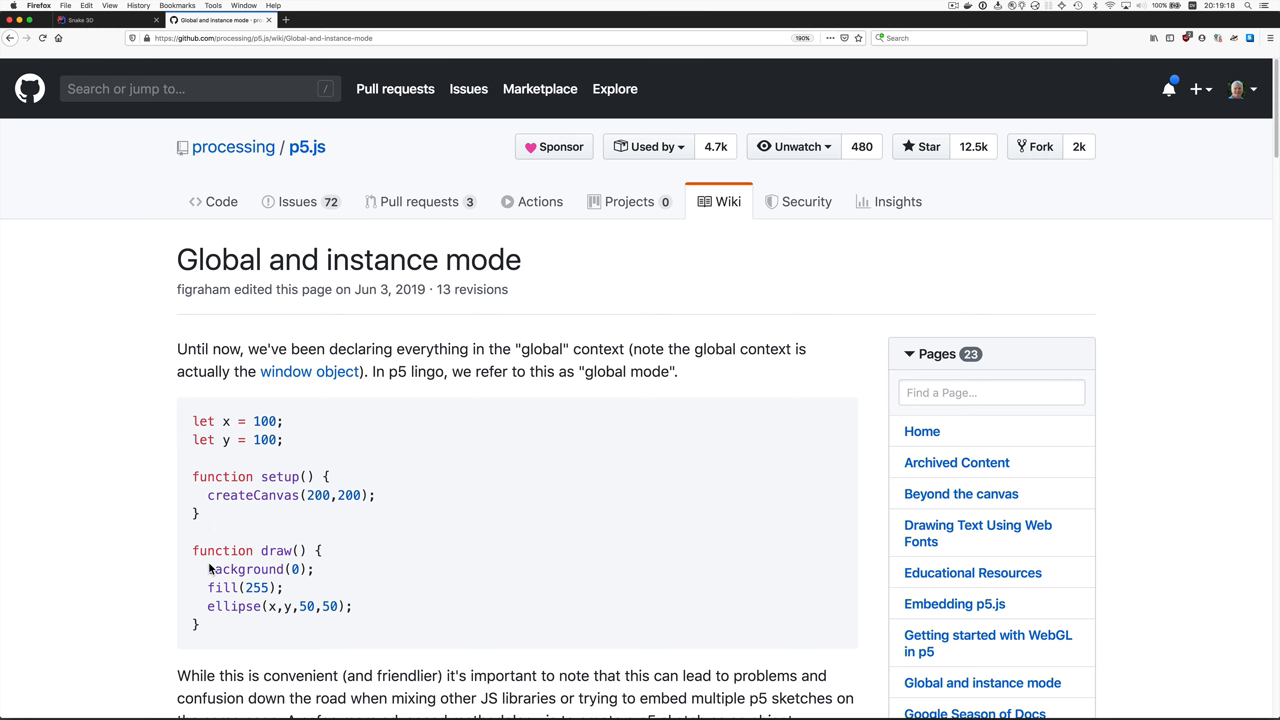
mouse_move(206, 642)
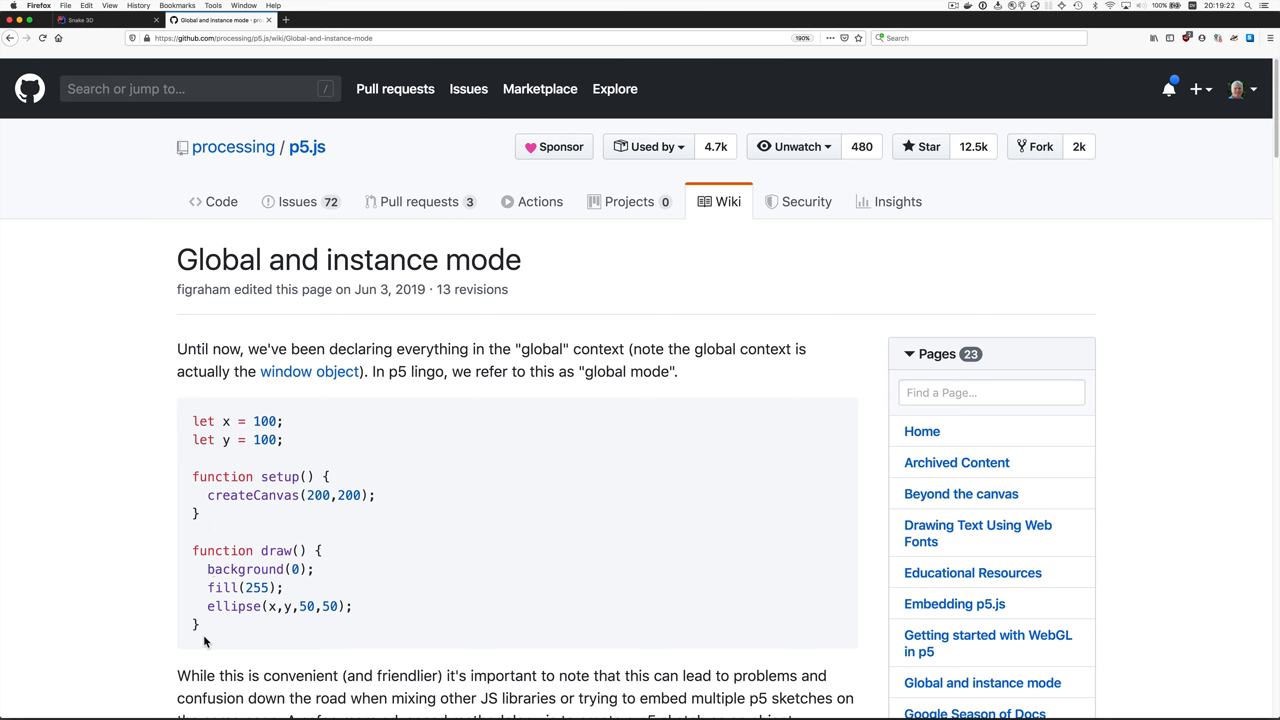
mouse_move(228, 650)
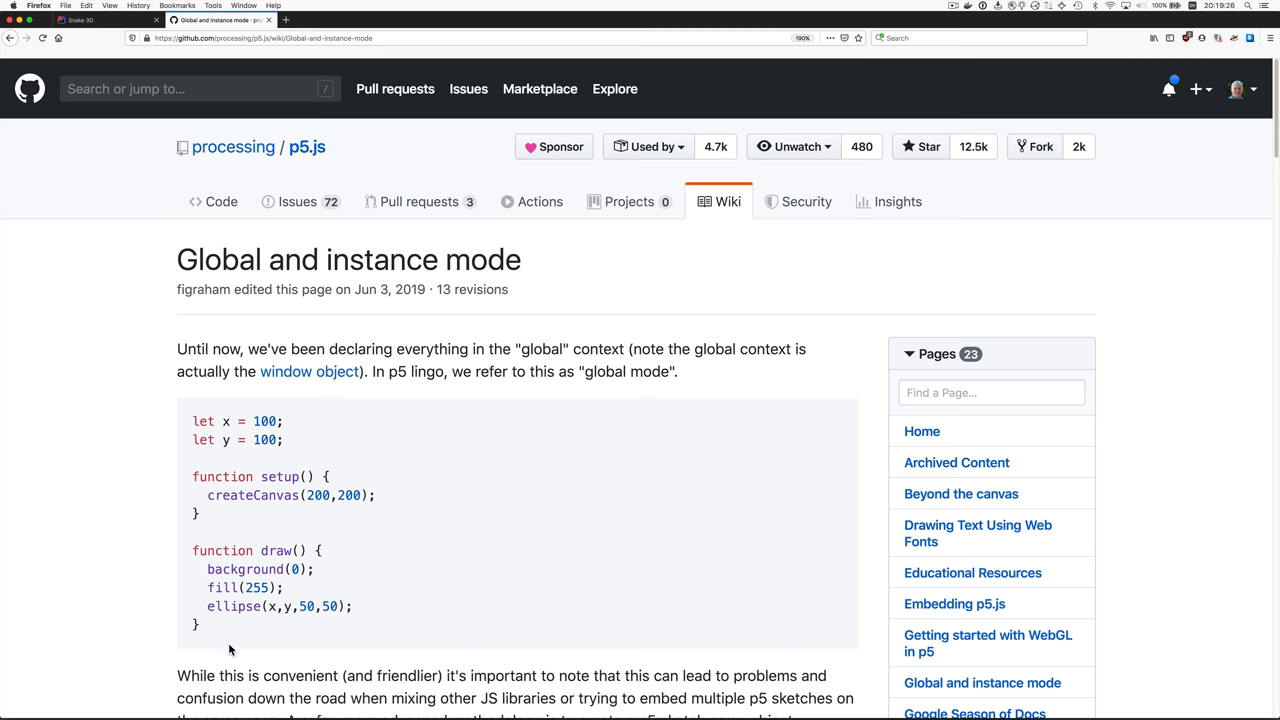
scroll(down, 3)
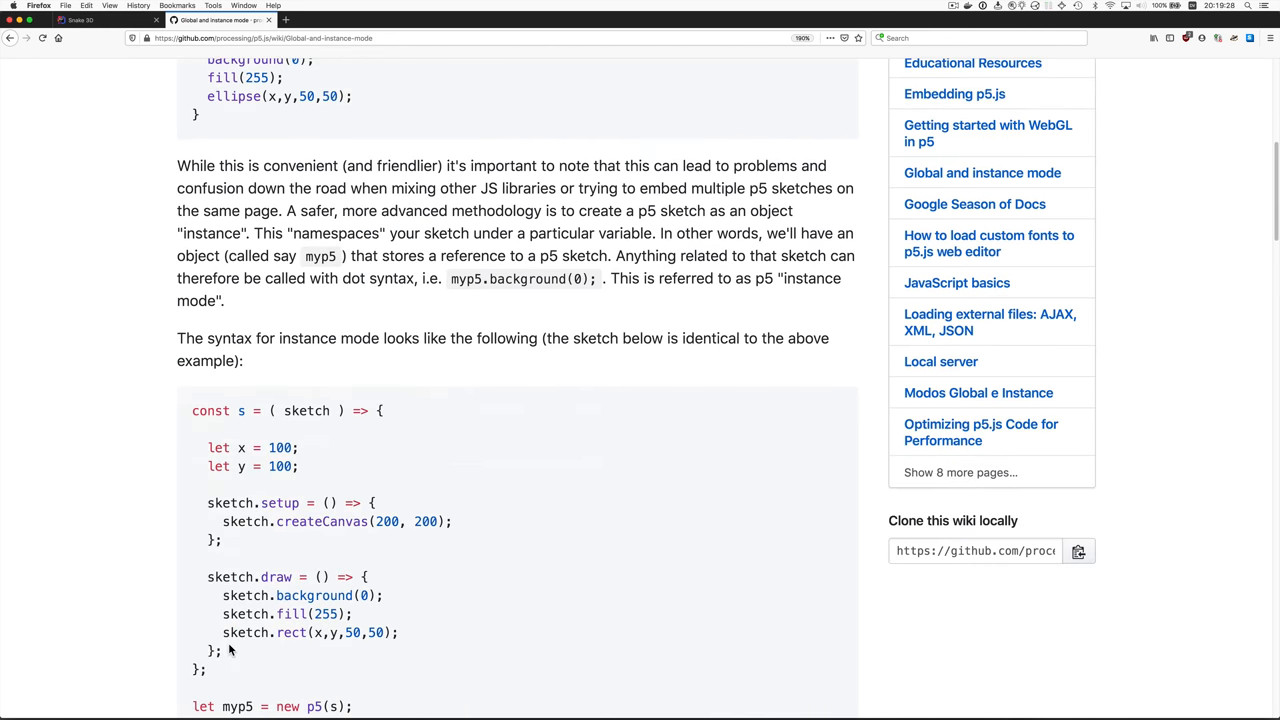
scroll(down, 3)
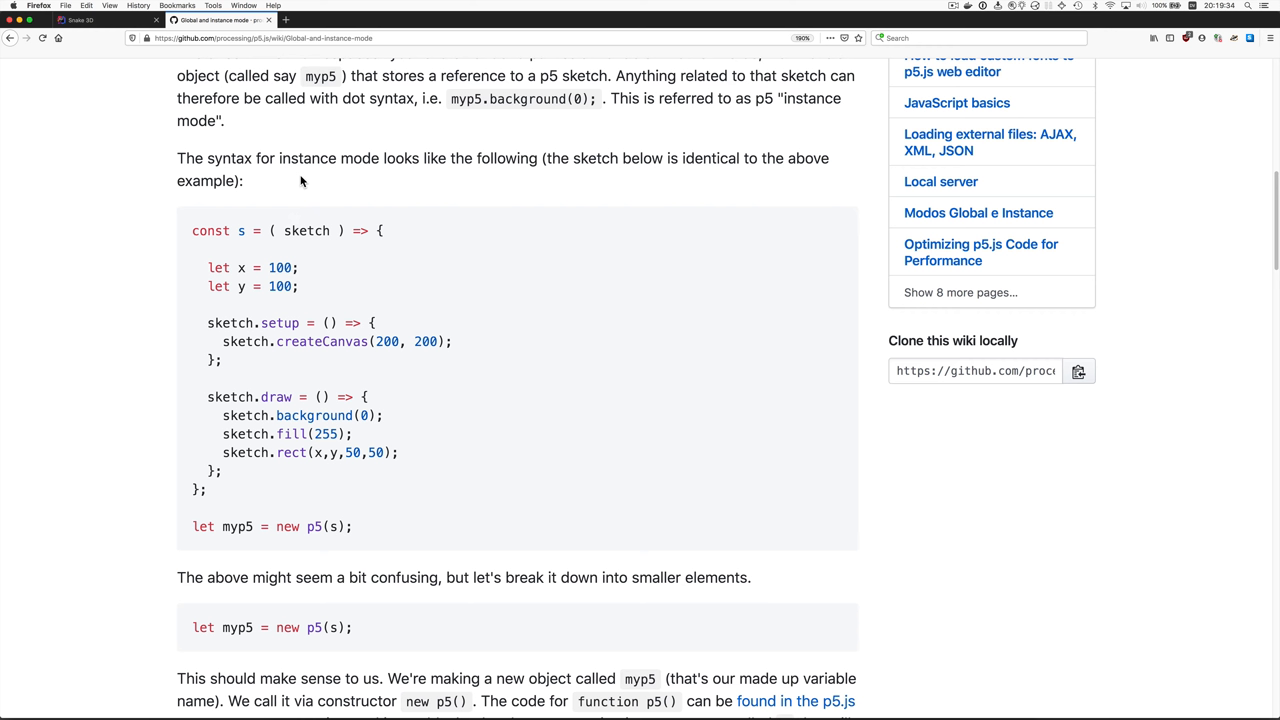
mouse_move(138, 256)
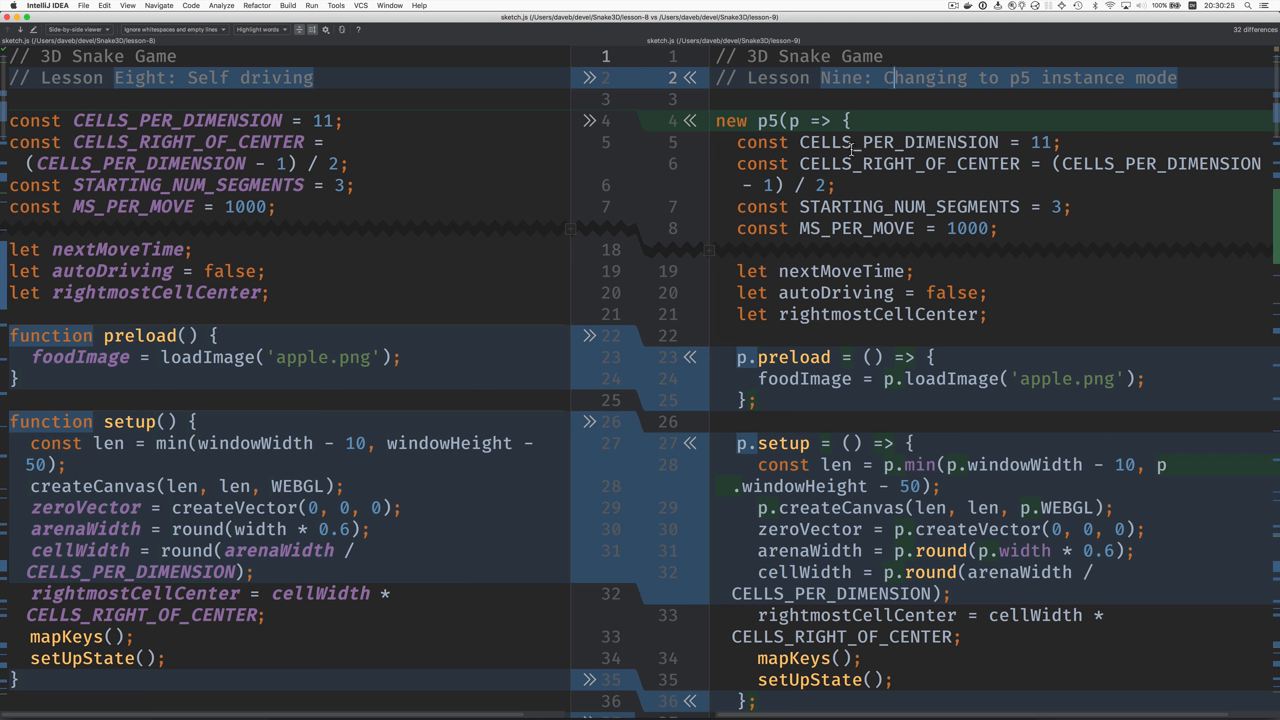
mouse_move(848, 164)
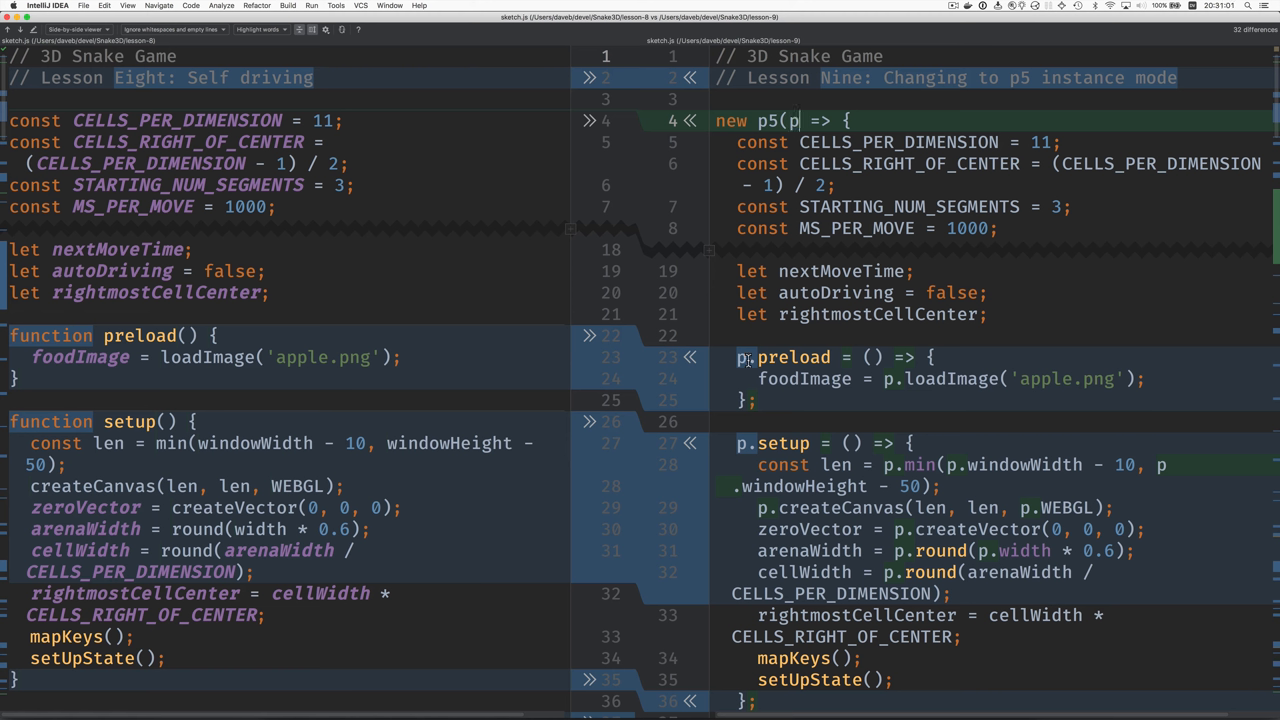
mouse_move(70, 332)
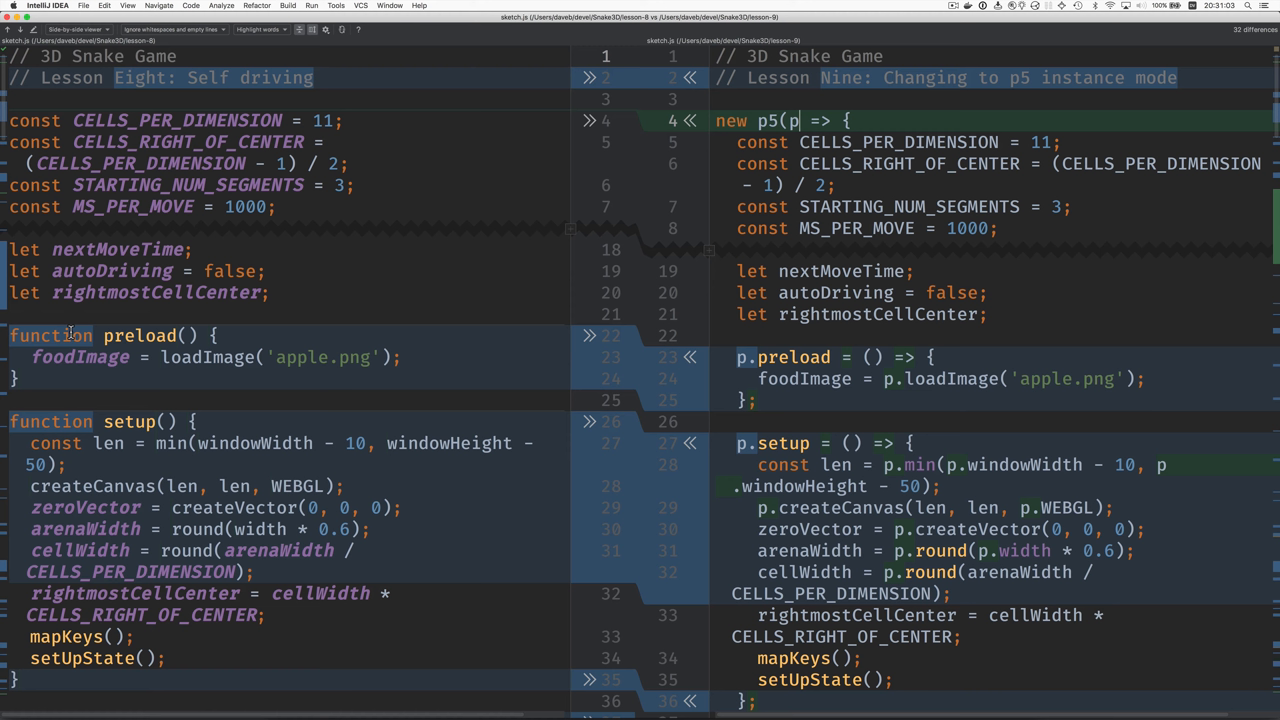
mouse_move(130, 336)
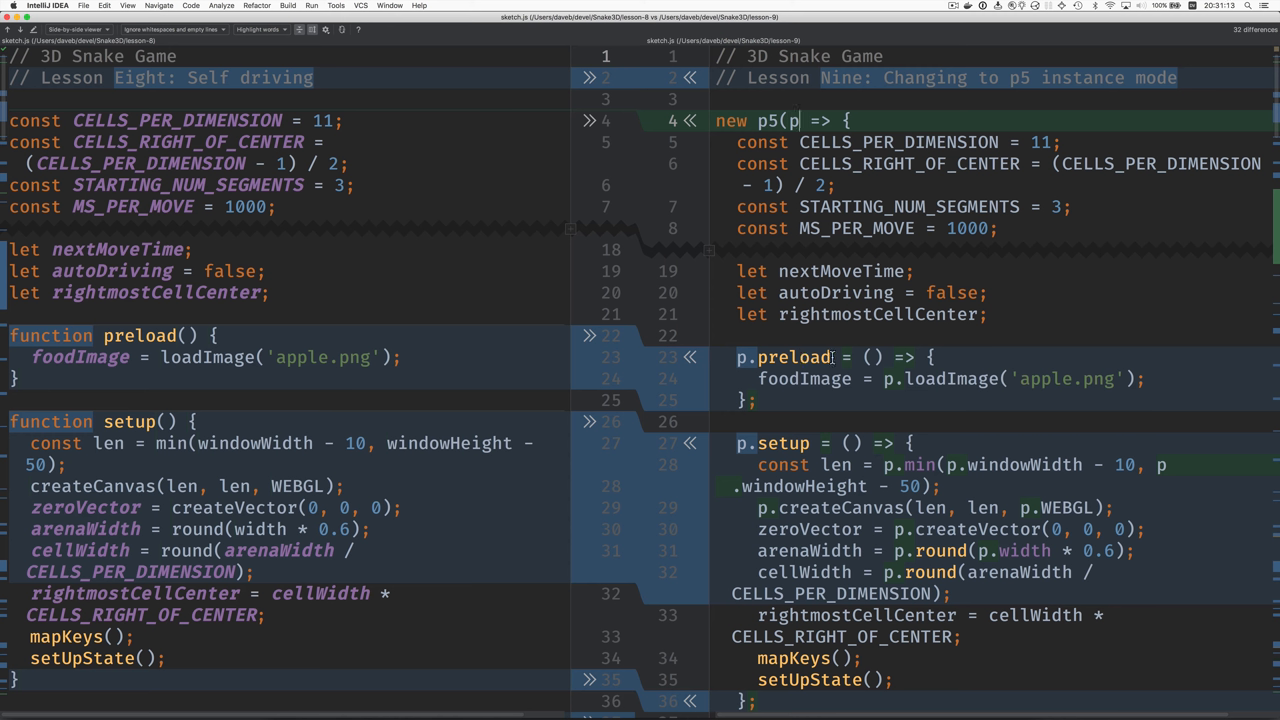
mouse_move(940, 354)
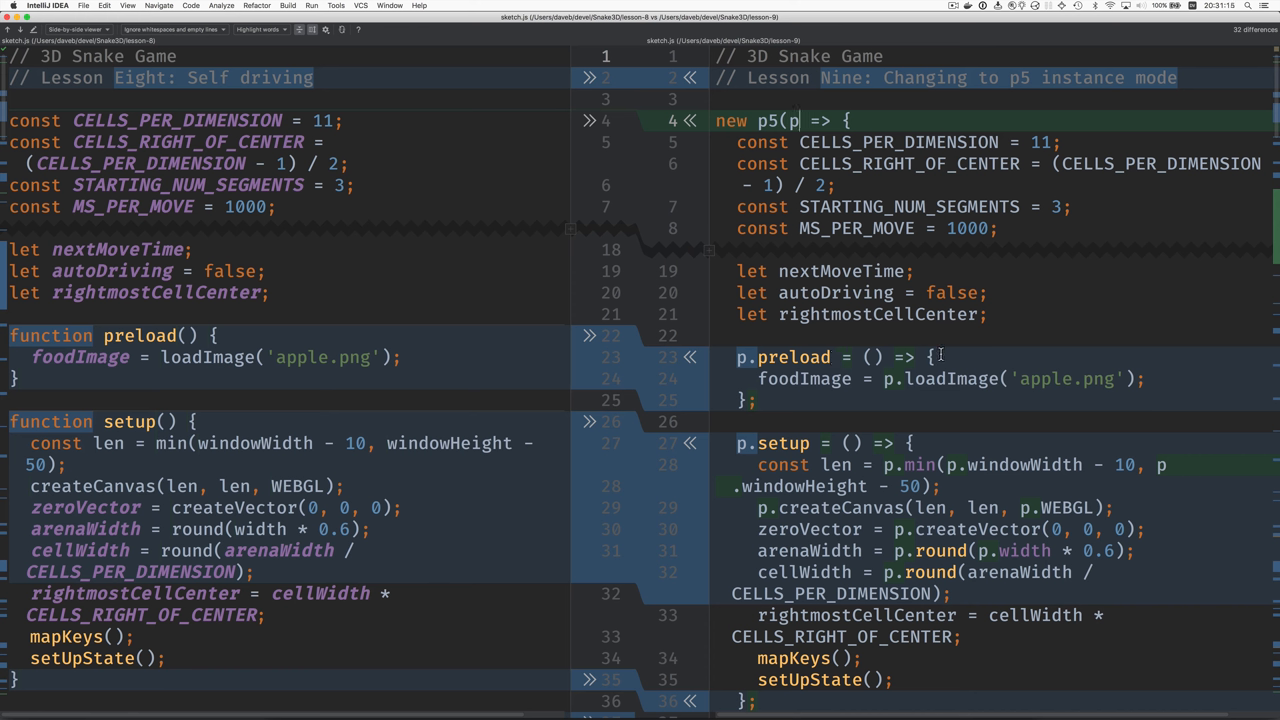
mouse_move(892, 390)
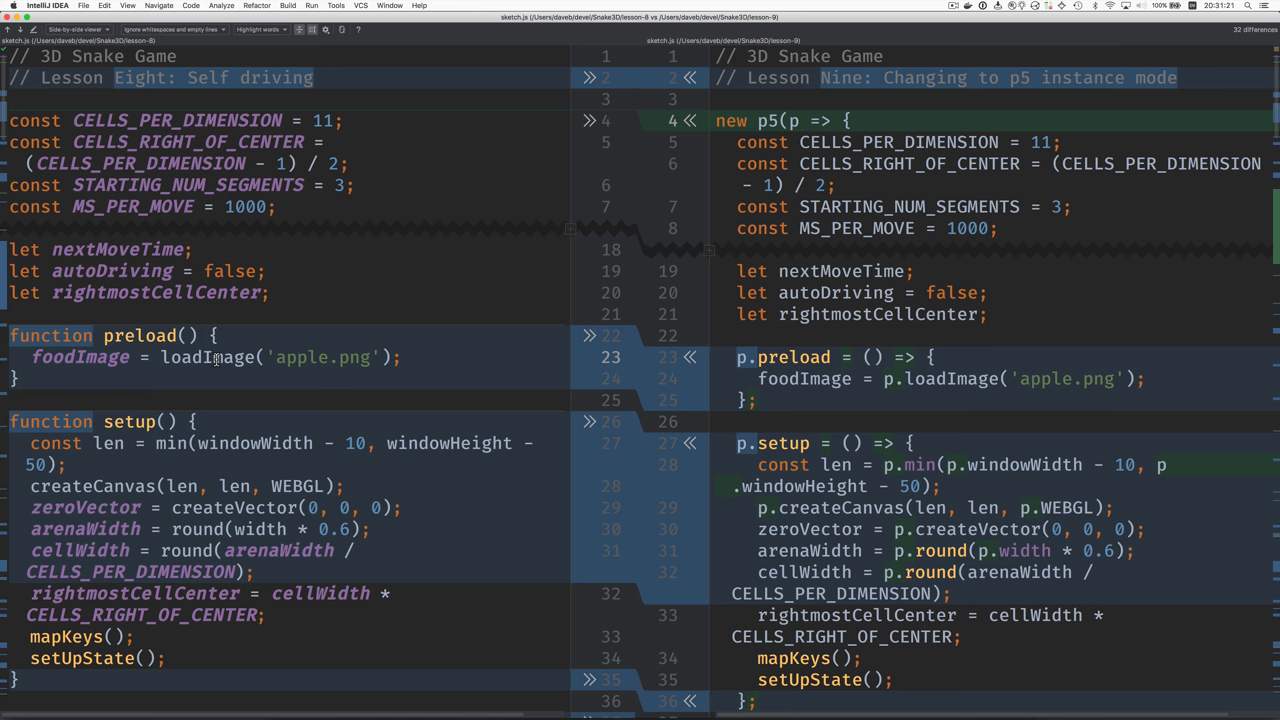
mouse_move(632, 376)
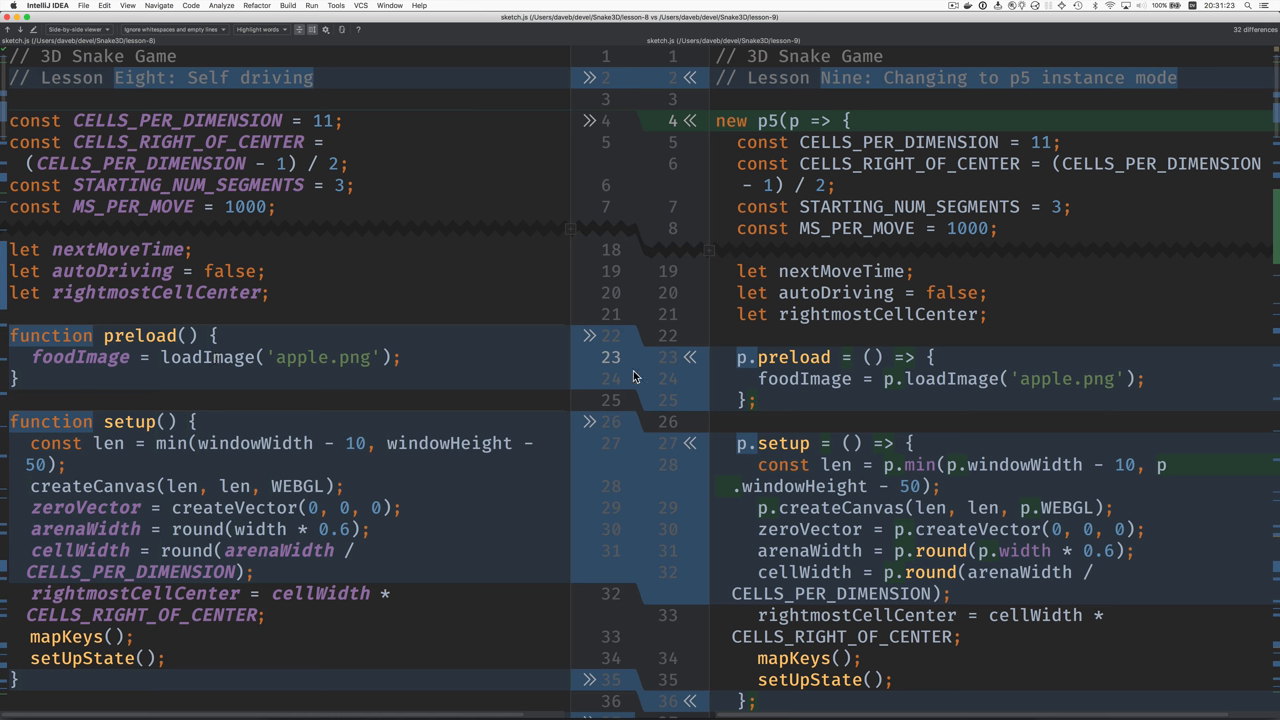
mouse_move(890, 378)
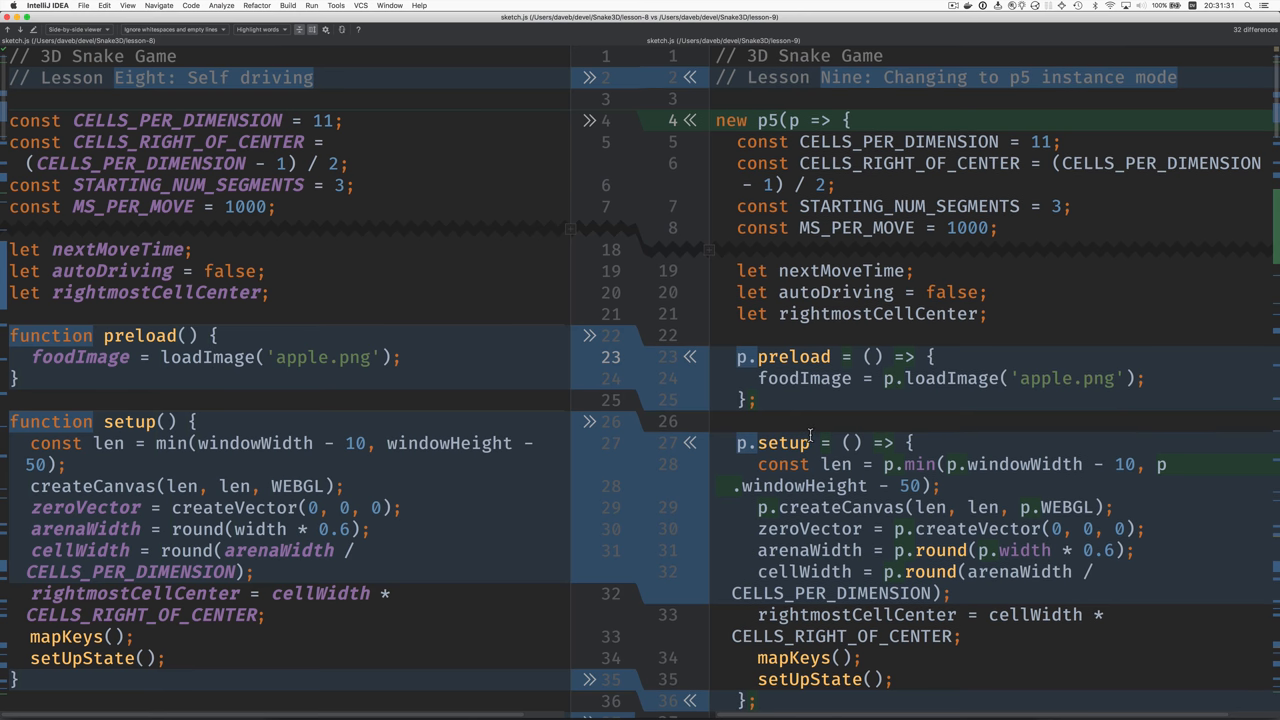
scroll(down, 3)
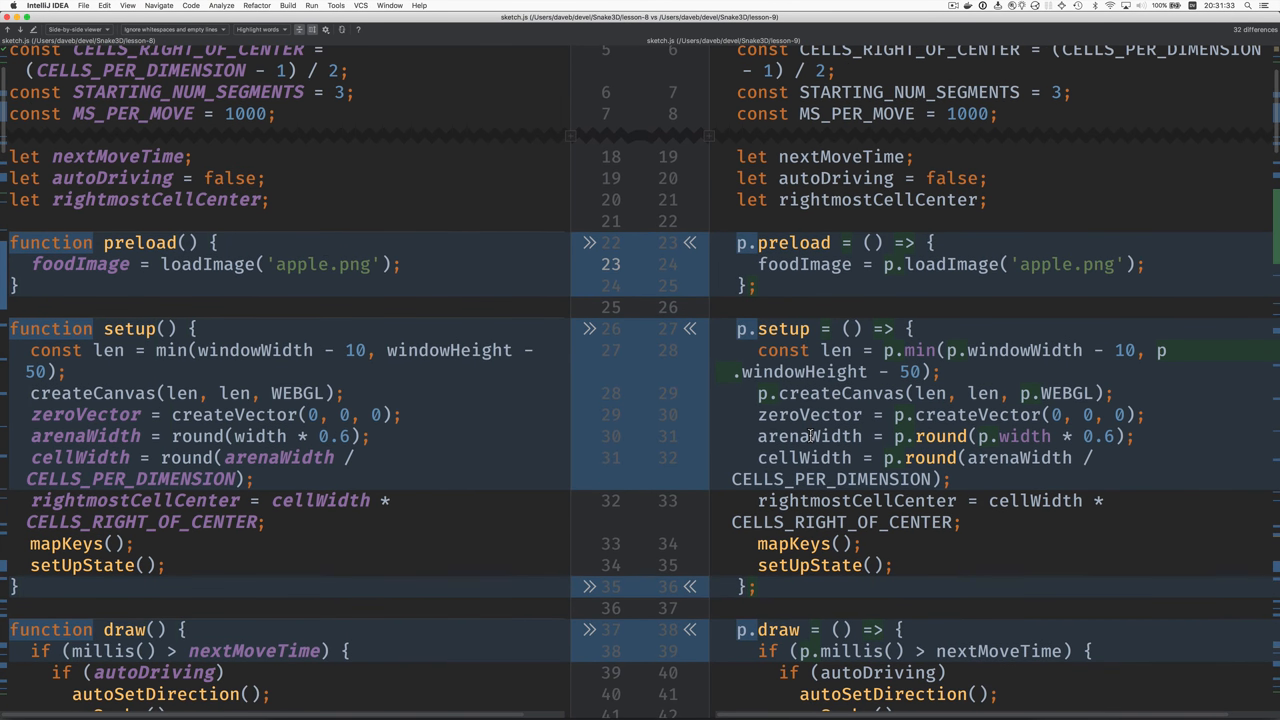
scroll(down, 3)
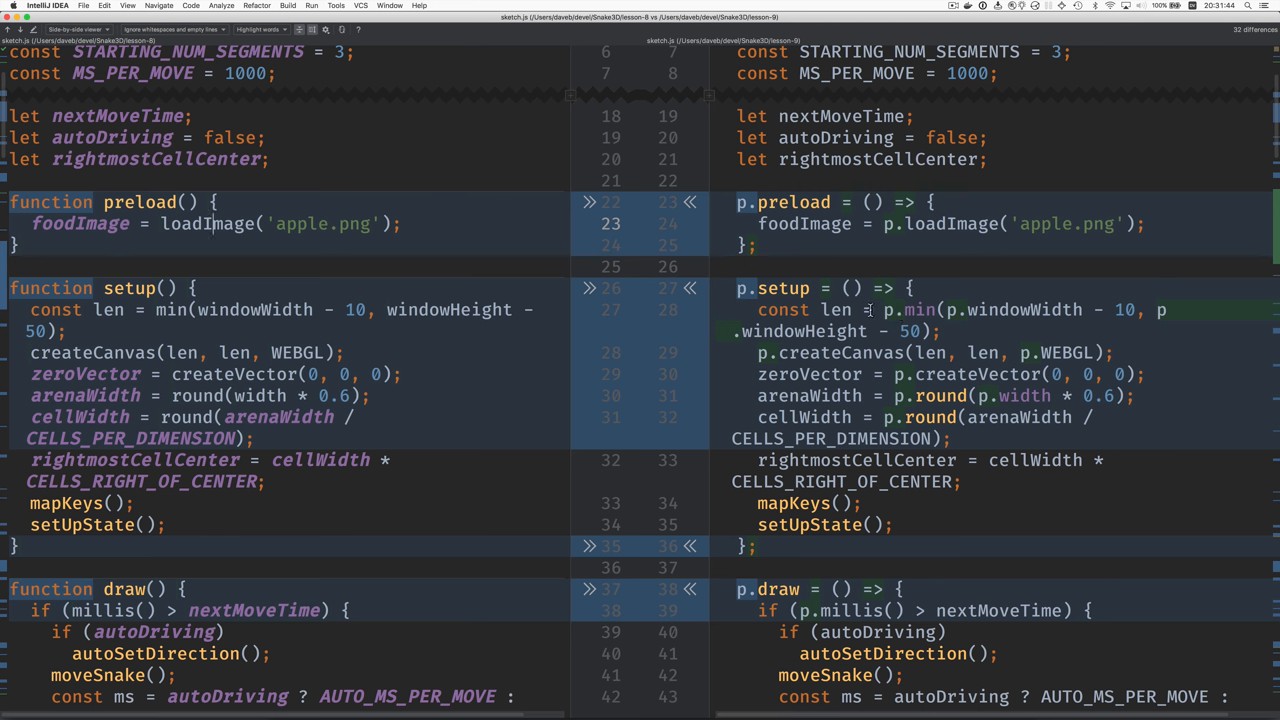
mouse_move(386, 284)
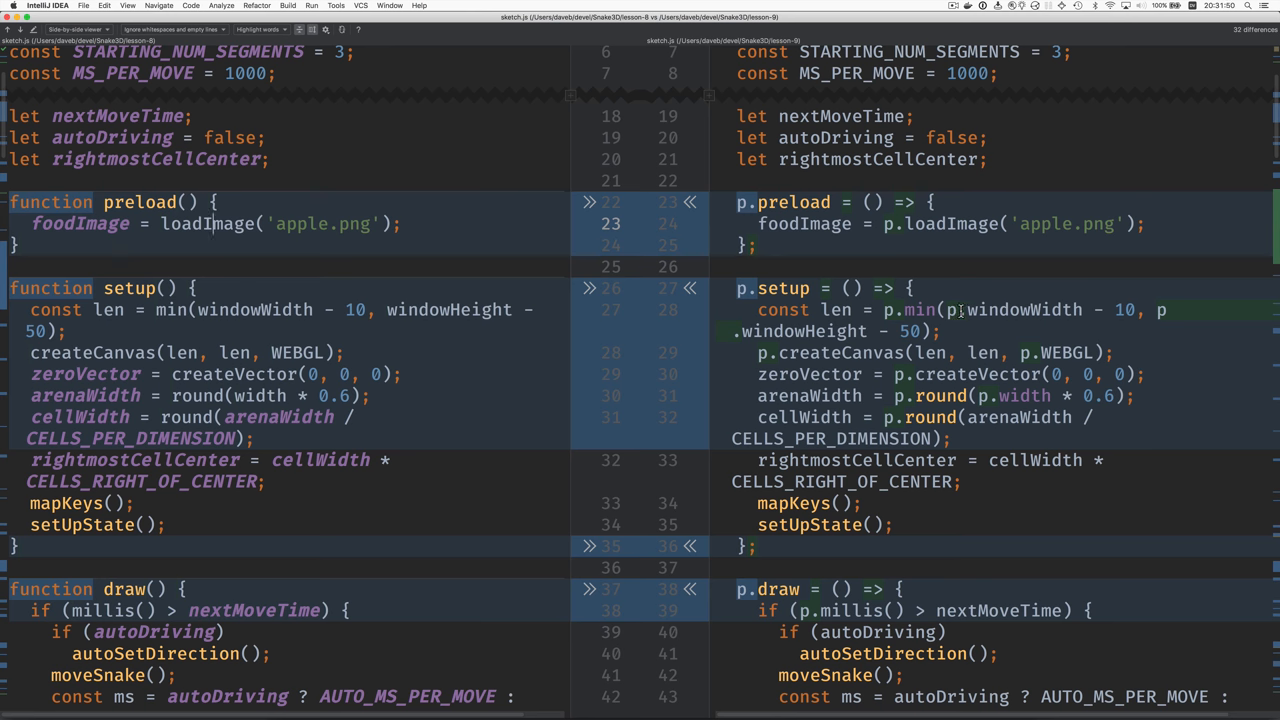
mouse_move(940, 336)
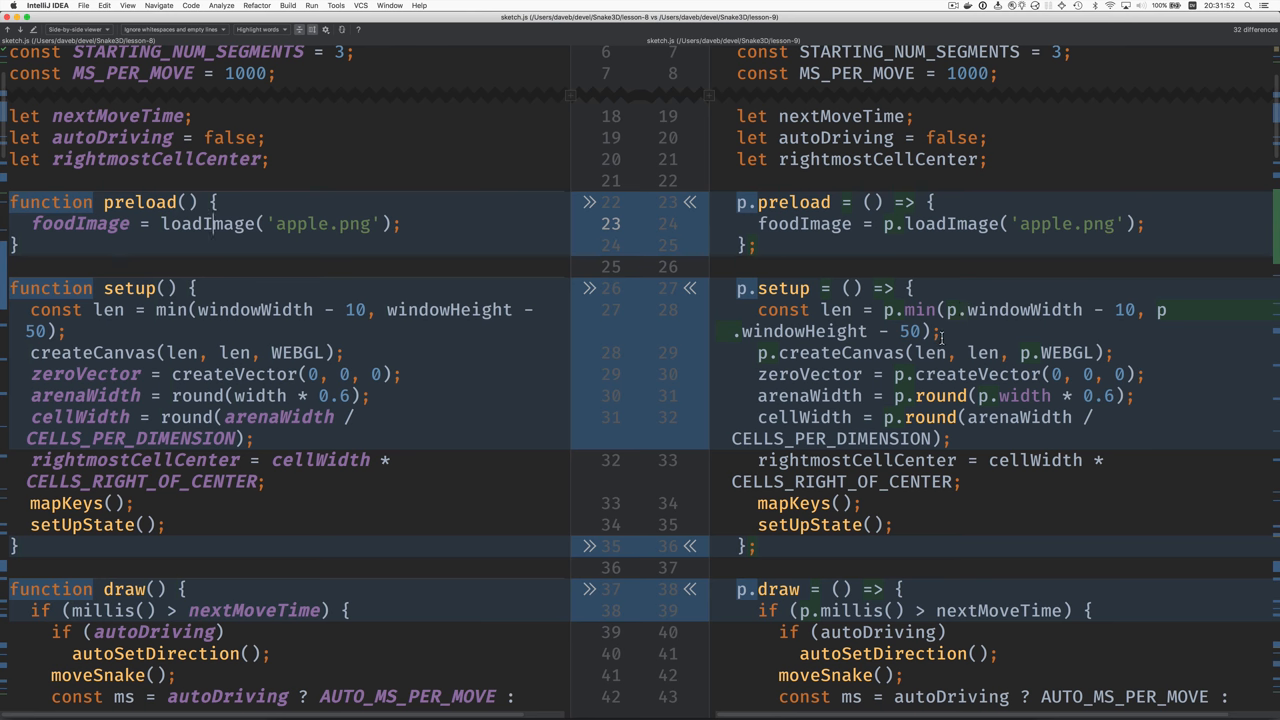
mouse_move(940, 396)
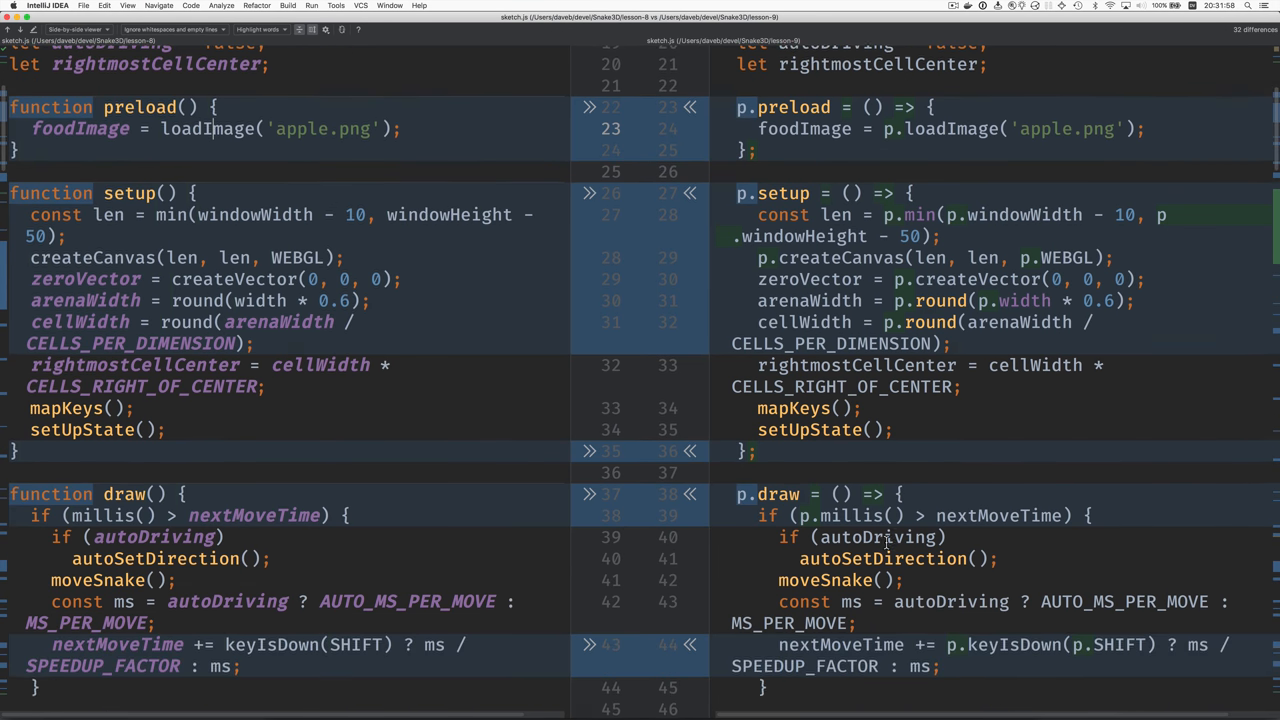
scroll(down, 3)
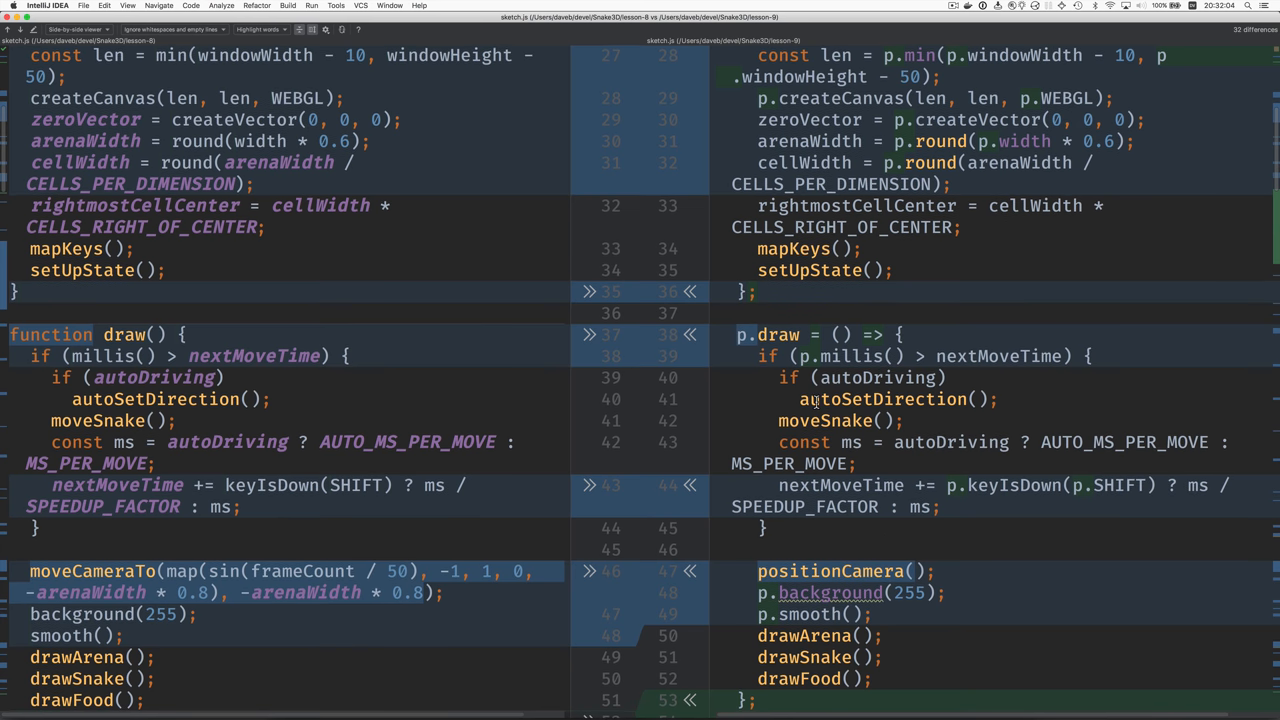
scroll(down, 3)
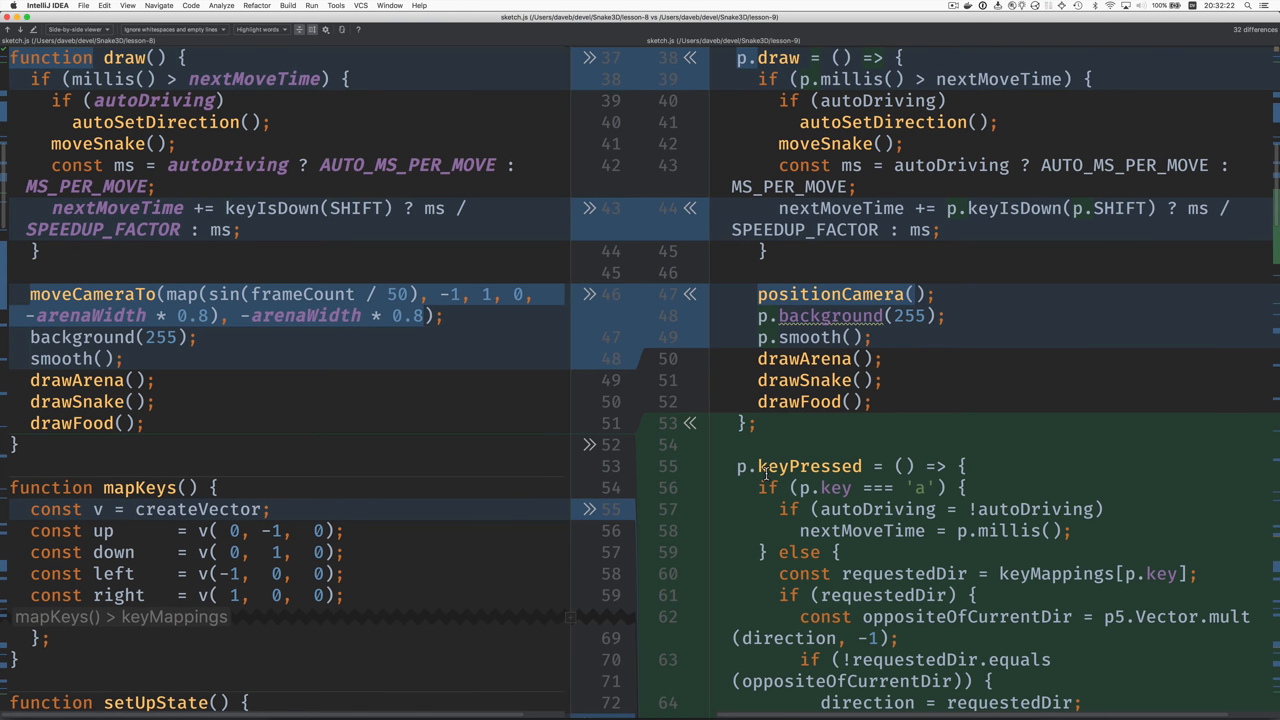
scroll(down, 3)
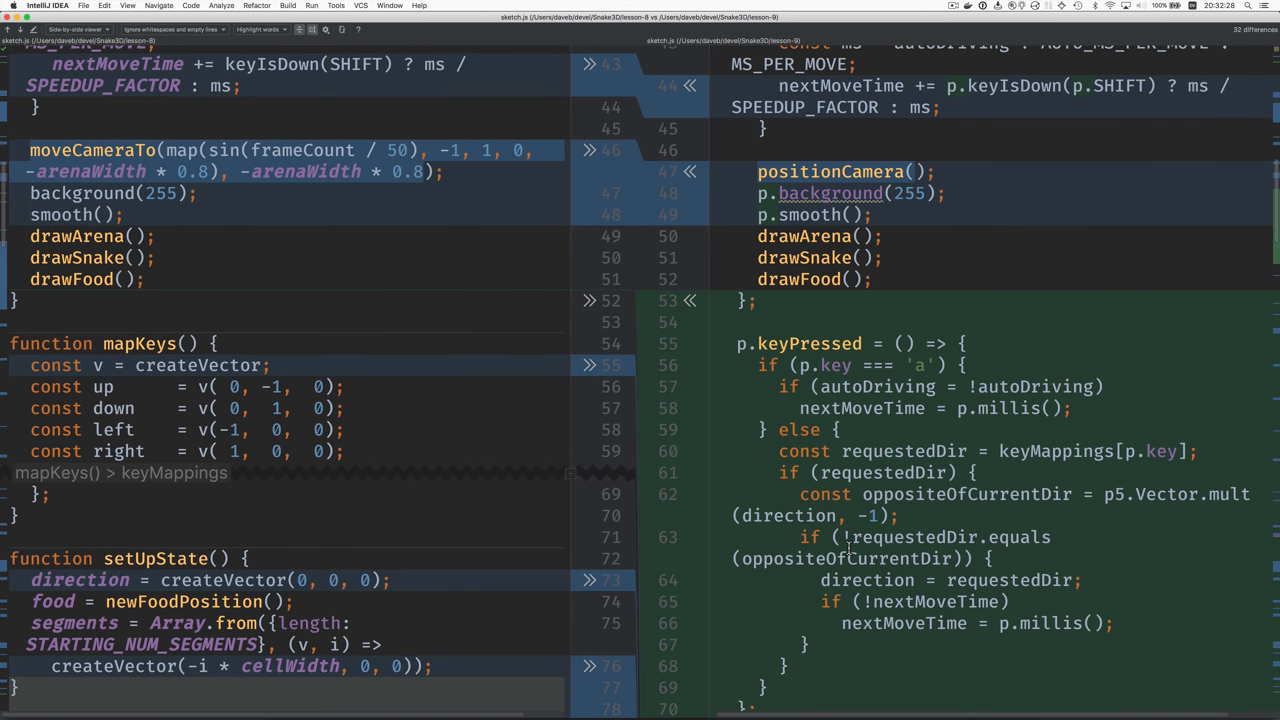
scroll(down, 3)
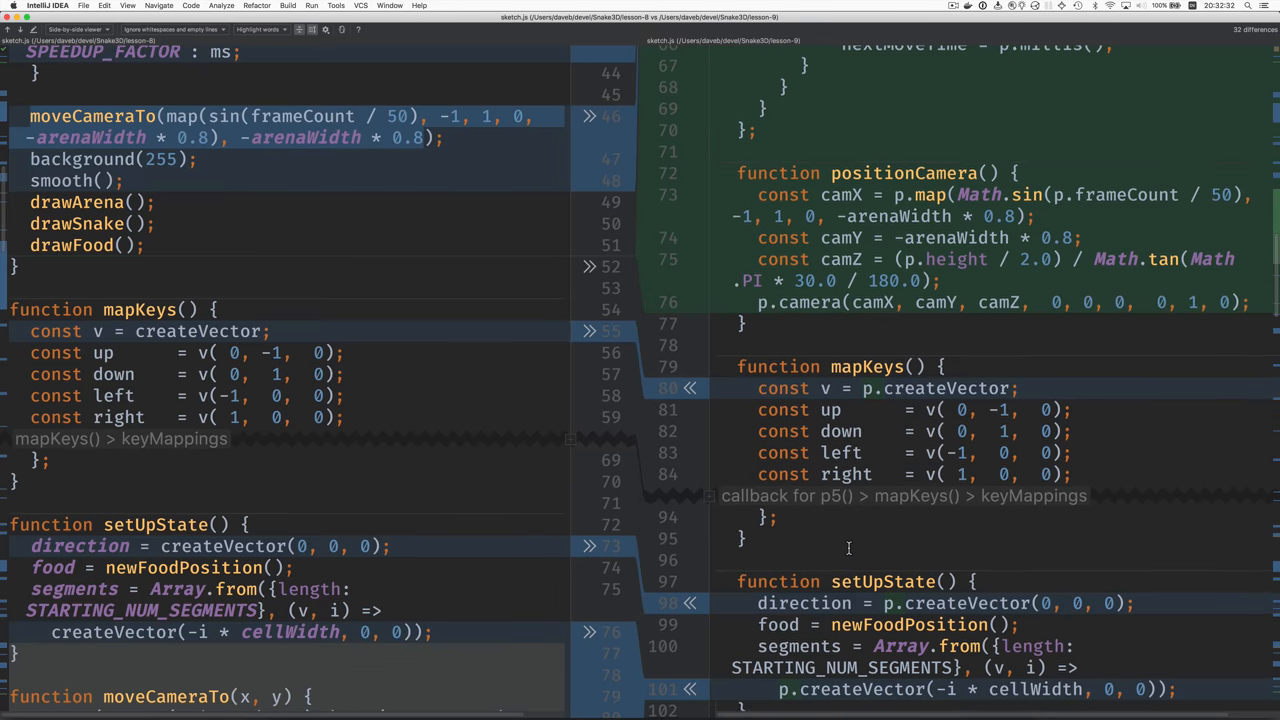
scroll(down, 3)
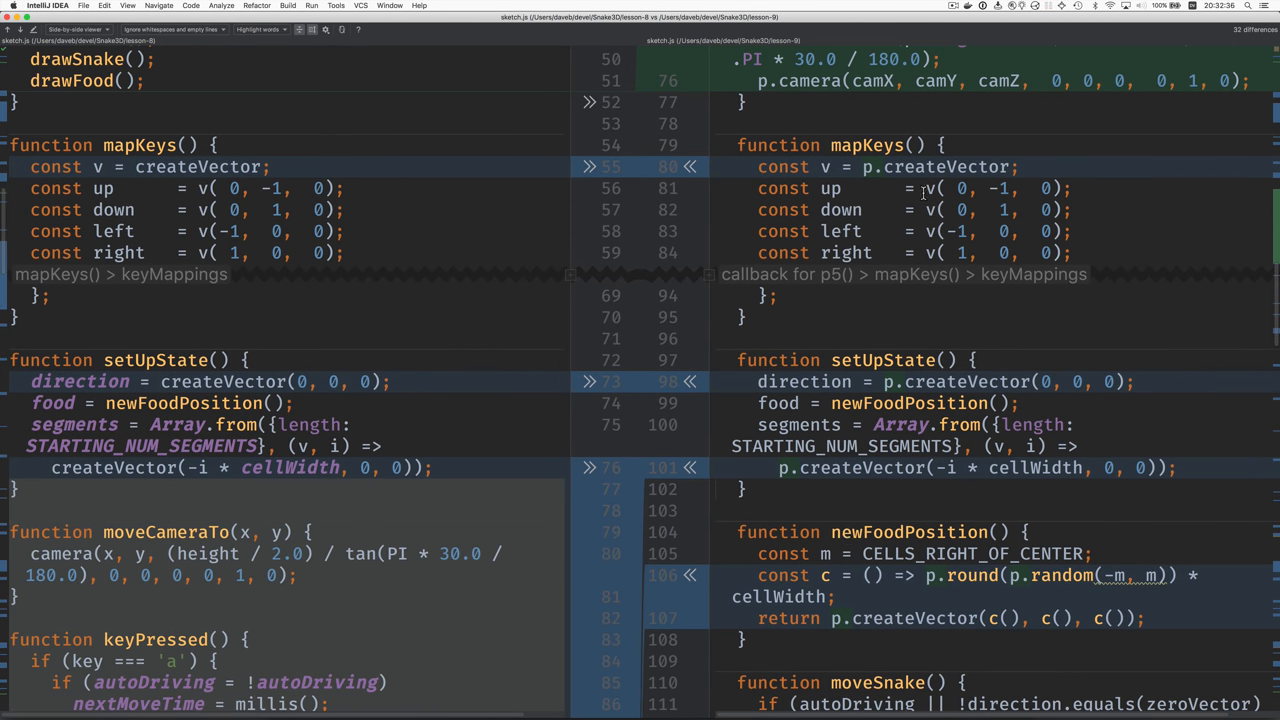
scroll(down, 3)
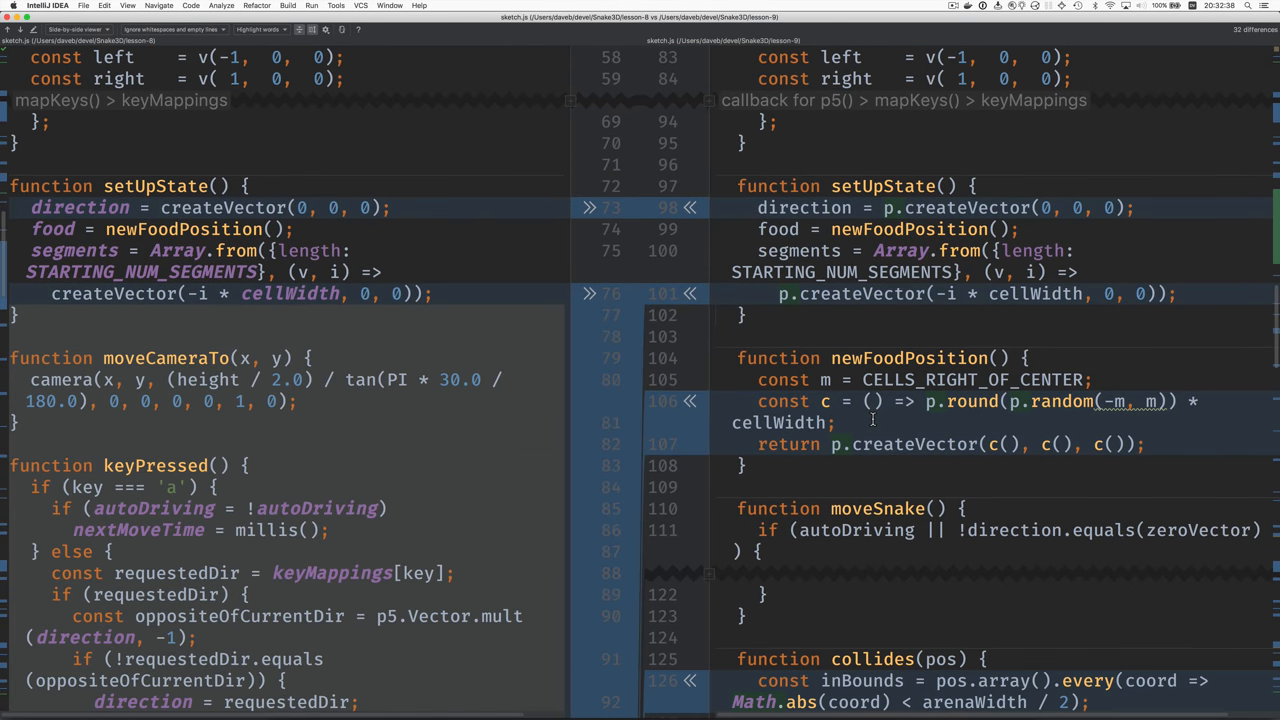
scroll(down, 3)
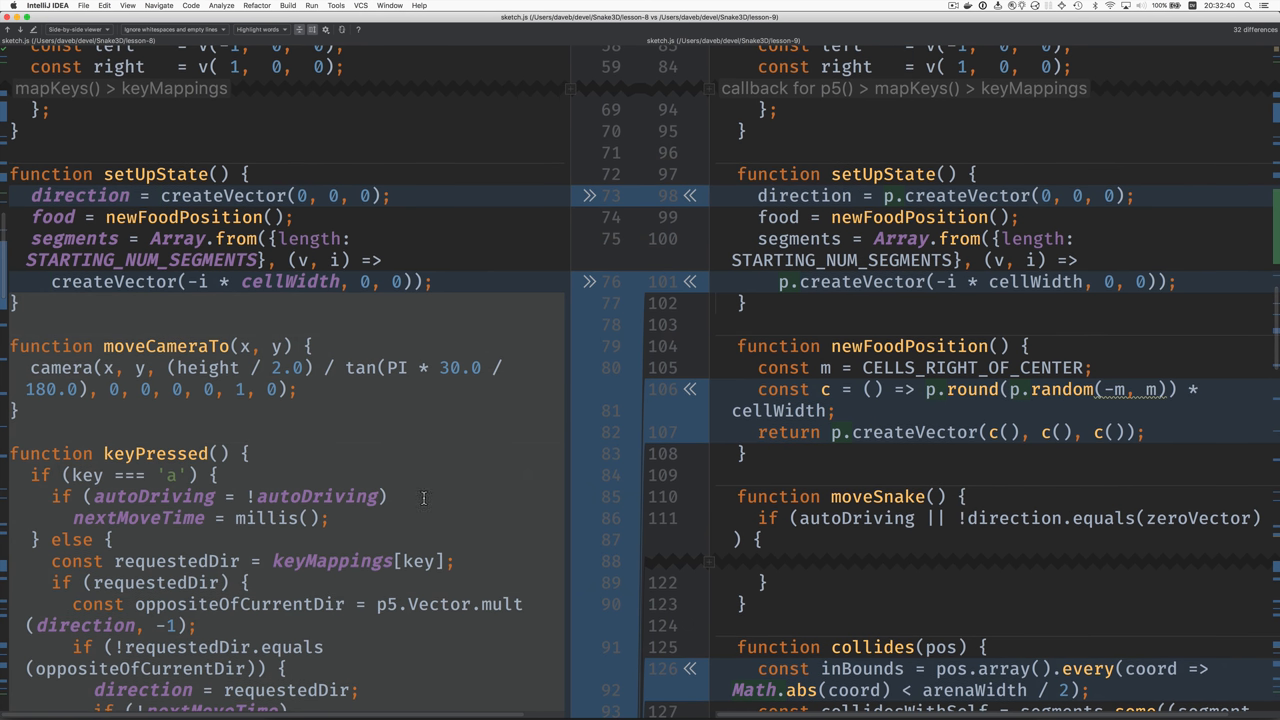
mouse_move(140, 576)
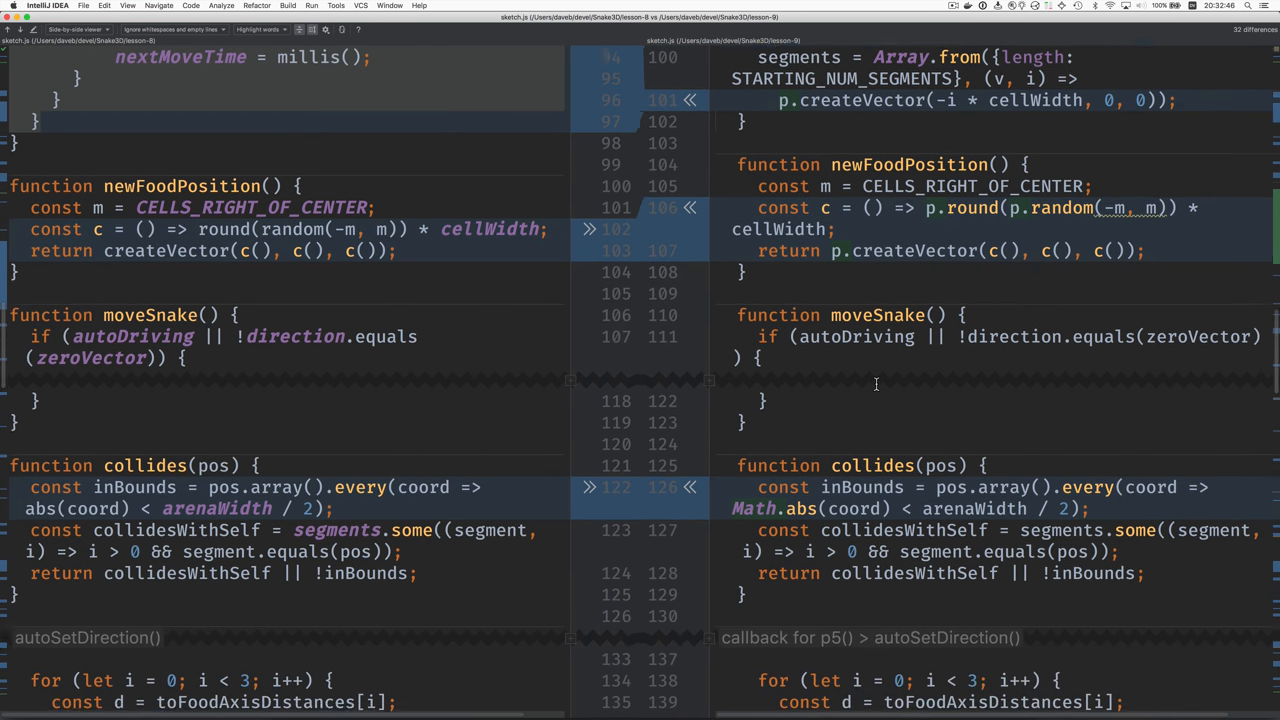
scroll(down, 3)
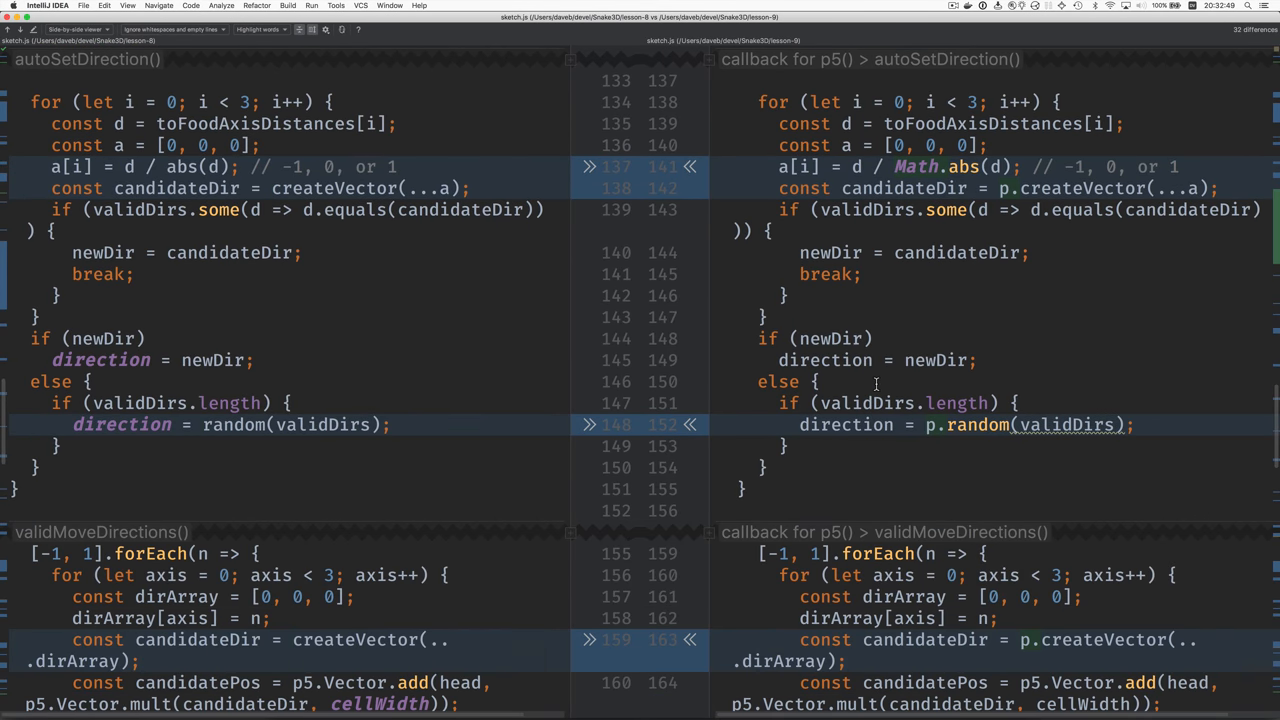
scroll(down, 3)
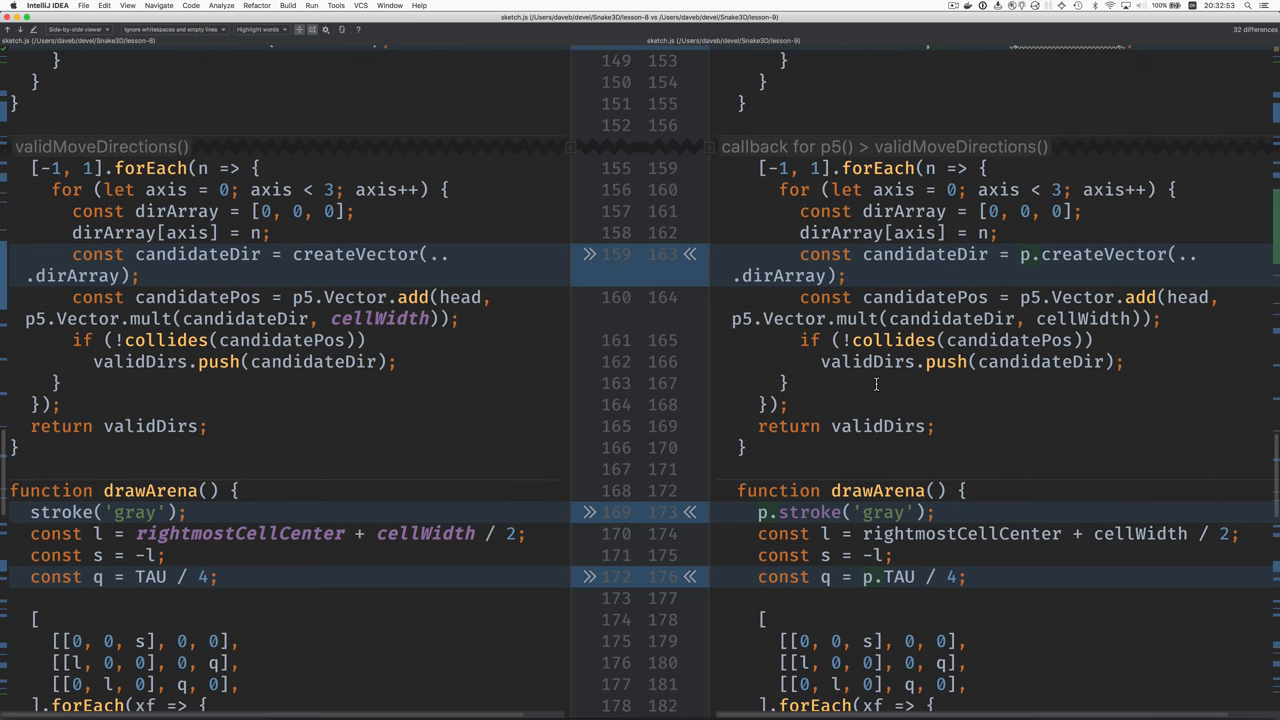
scroll(down, 3)
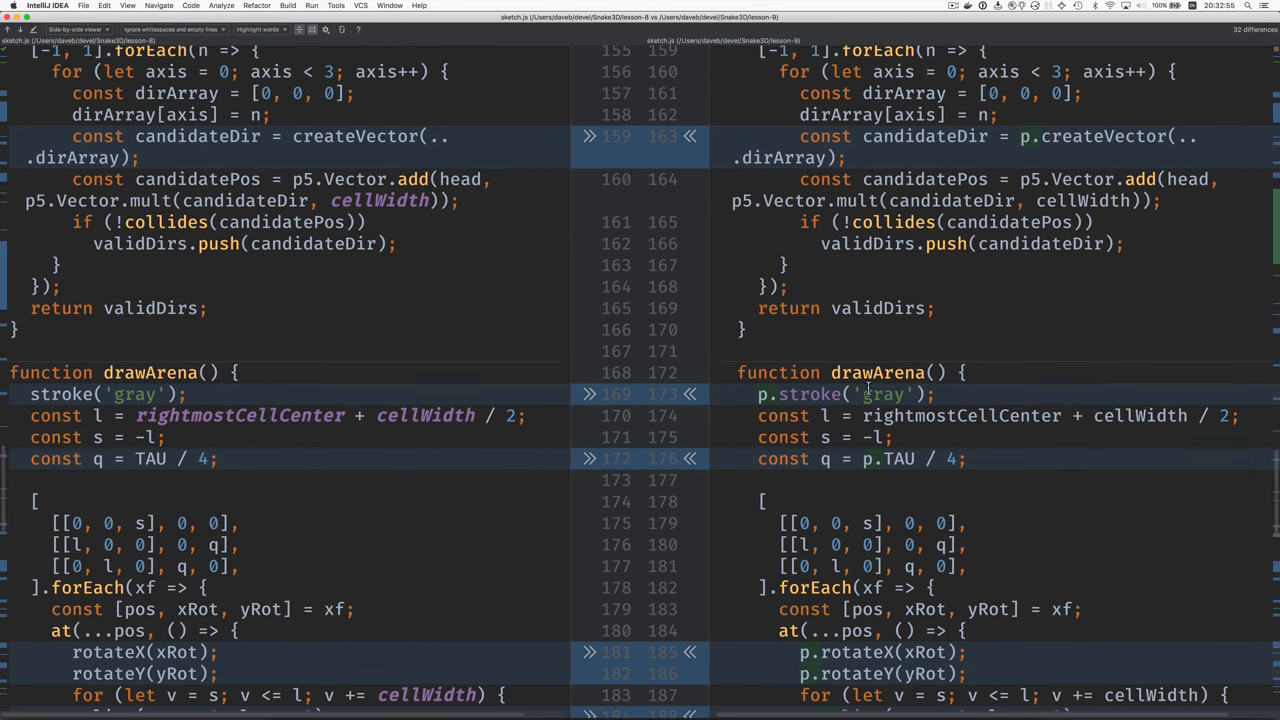
scroll(down, 3)
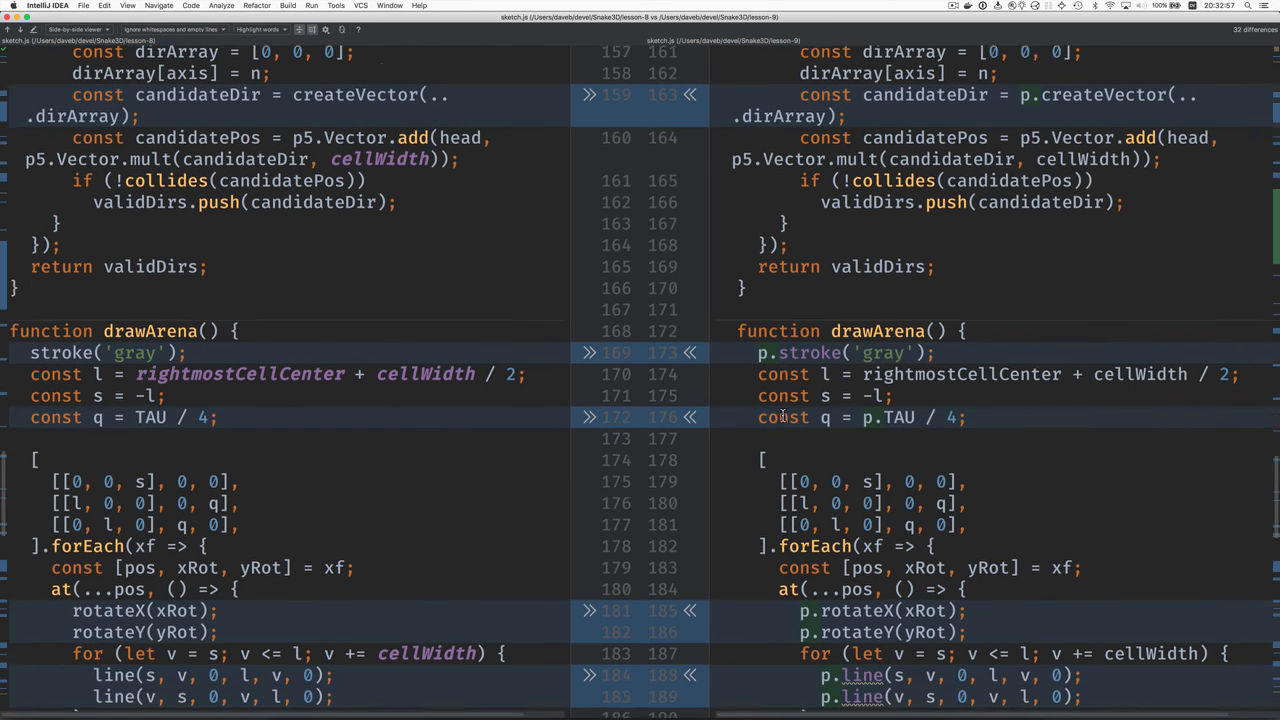